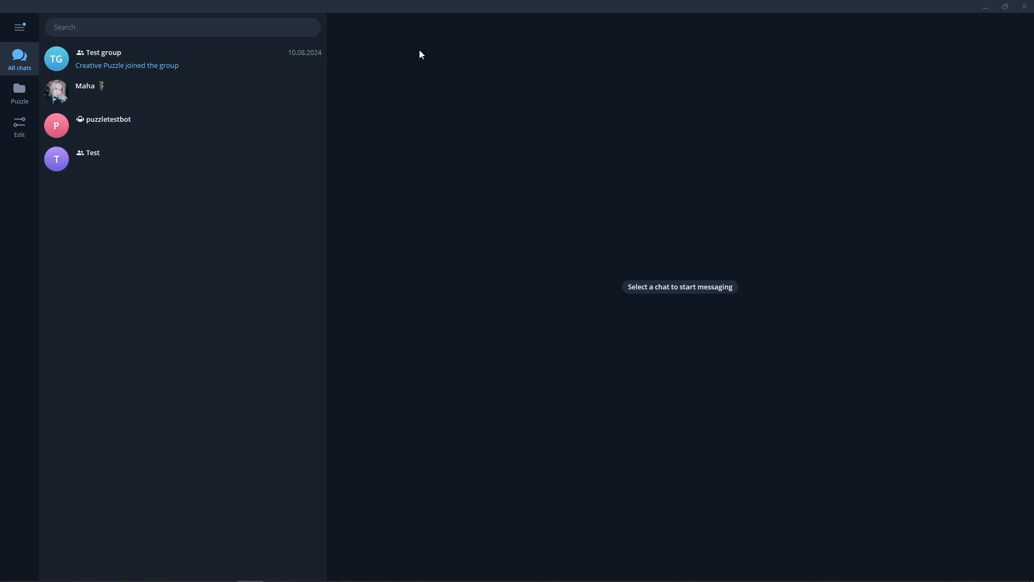
{"action": "mouse_move", "coordinate": [319, 31]}
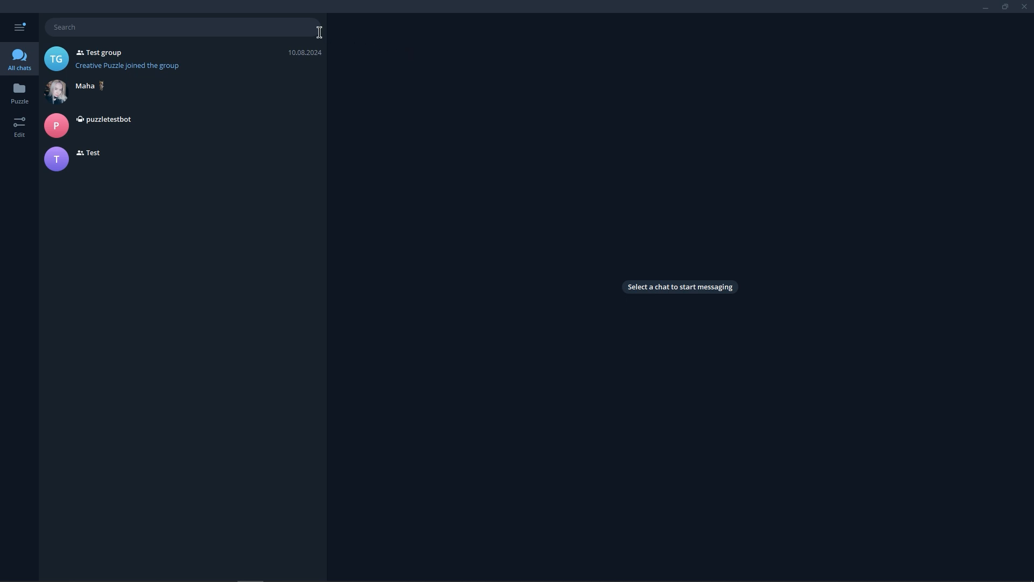
Step: Find BotFather through Search and open its conversation
{"action": "left_click", "coordinate": [183, 27]}
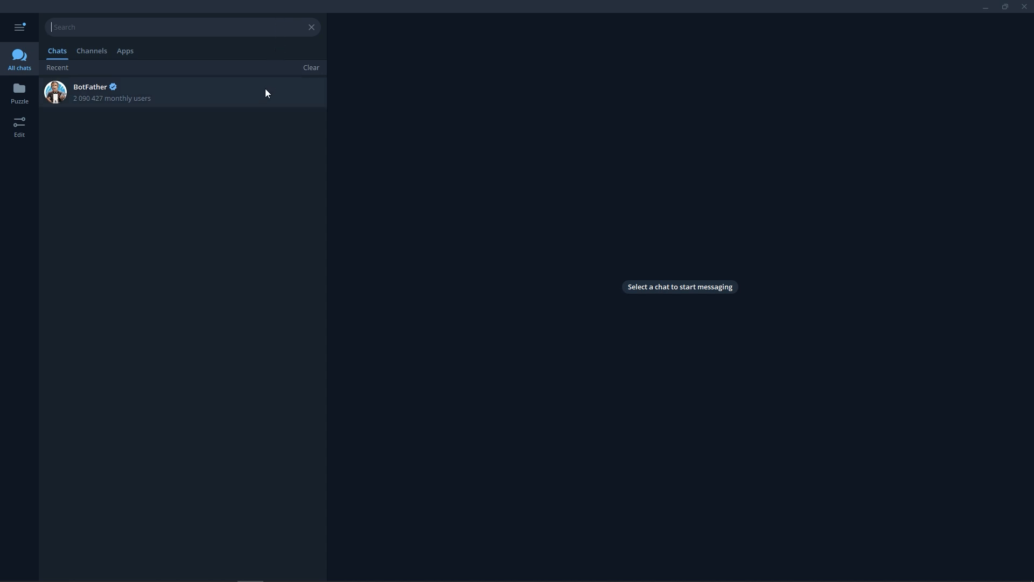
{"action": "left_click", "coordinate": [90, 93]}
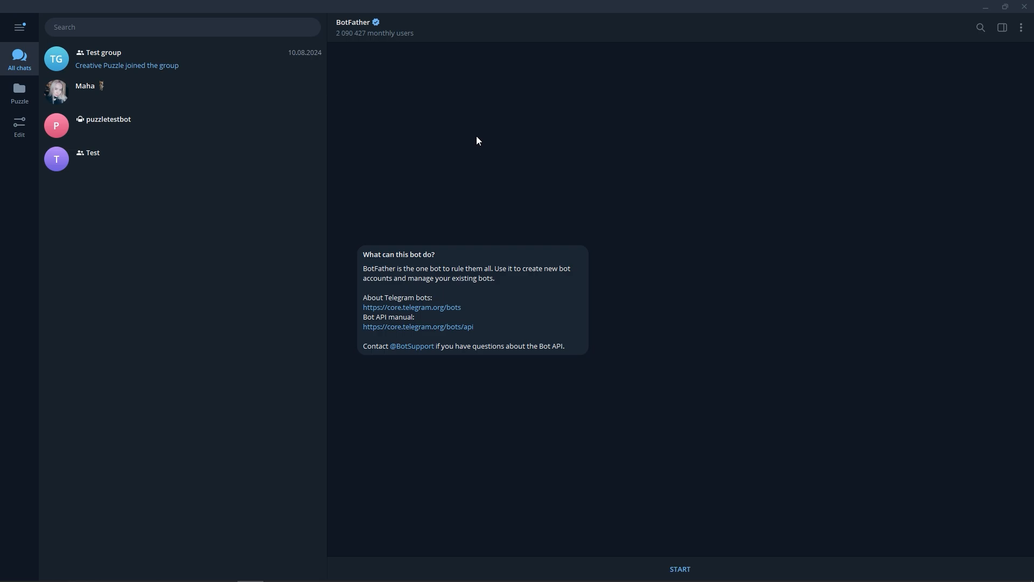
{"action": "mouse_move", "coordinate": [472, 122]}
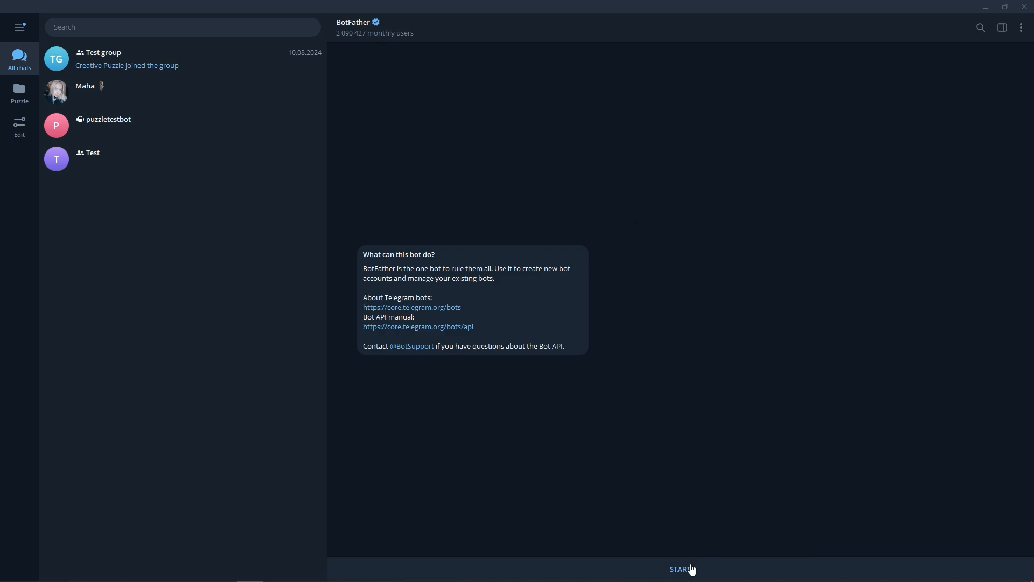
Step: Start BotFather, request /newbot and send the name and username mahpuzzleengbot
{"action": "left_click", "coordinate": [681, 569]}
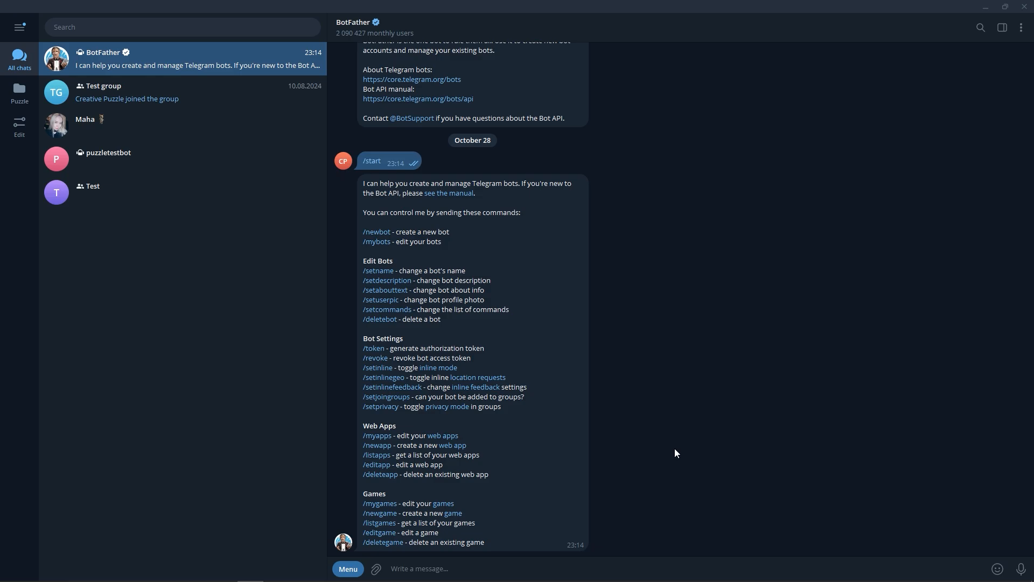
{"action": "left_click", "coordinate": [376, 232]}
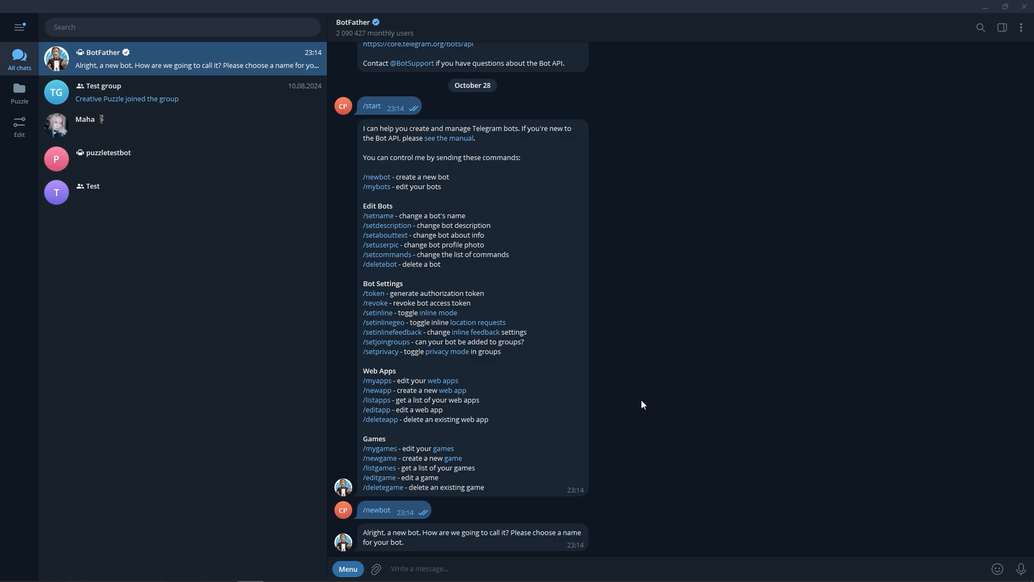
{"action": "type", "text": "mahp"}
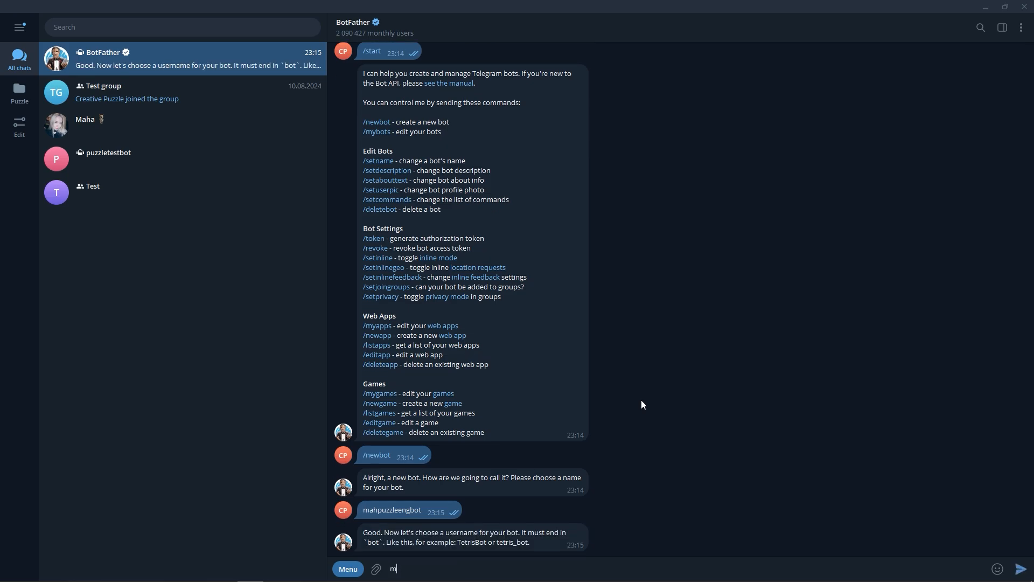
{"action": "type", "text": "ahpu"}
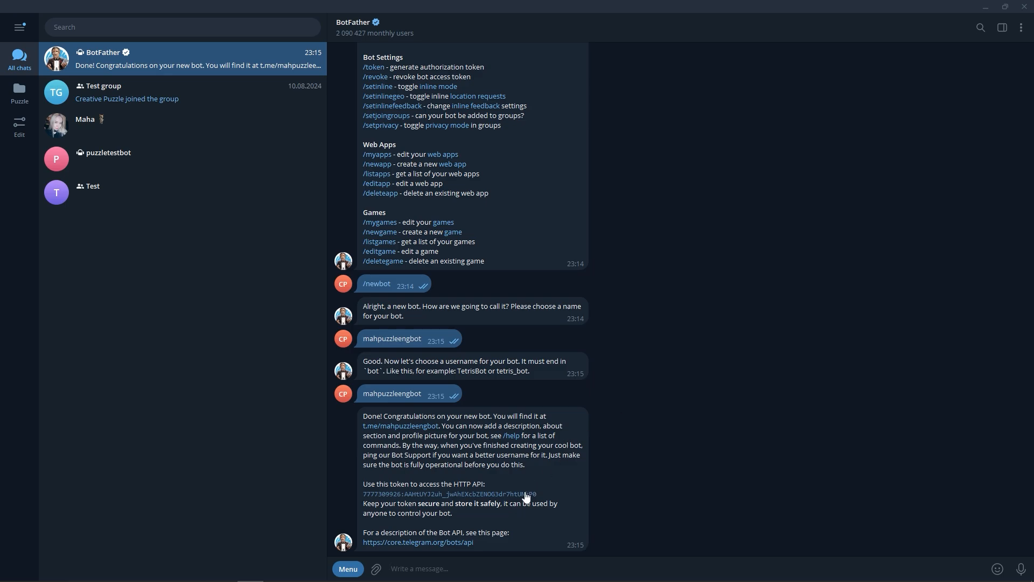
Step: Copy the API token, follow the t.me/mahpuzzleengbot link and start the new bot
{"action": "left_click", "coordinate": [448, 494]}
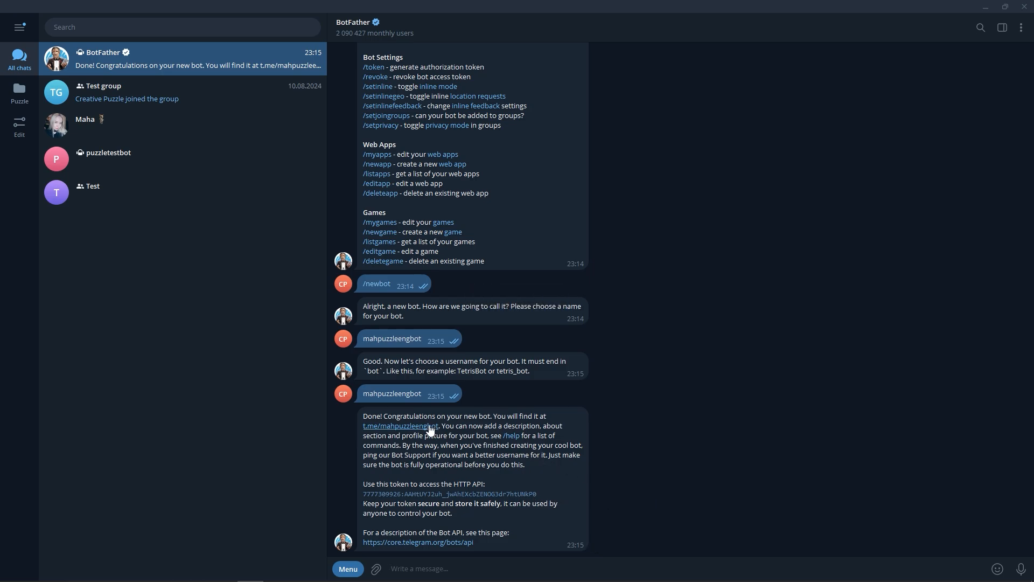
{"action": "left_click", "coordinate": [386, 426]}
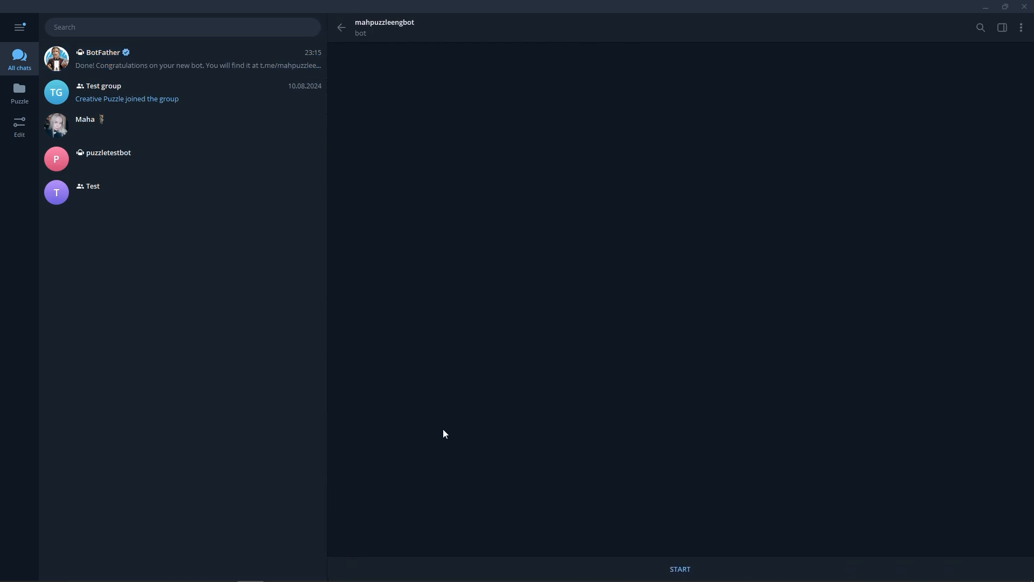
{"action": "left_click", "coordinate": [680, 569]}
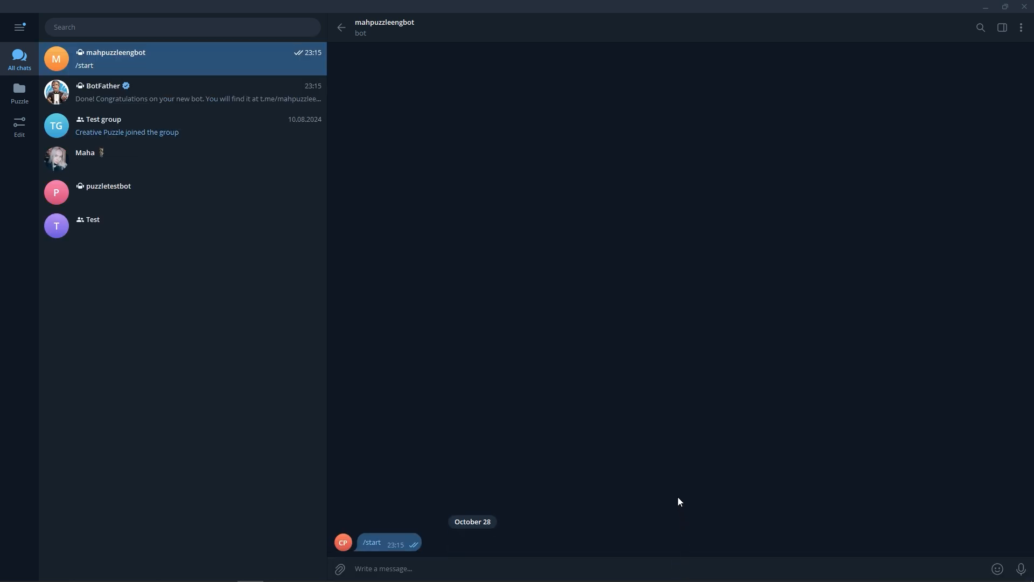
{"action": "mouse_move", "coordinate": [675, 477]}
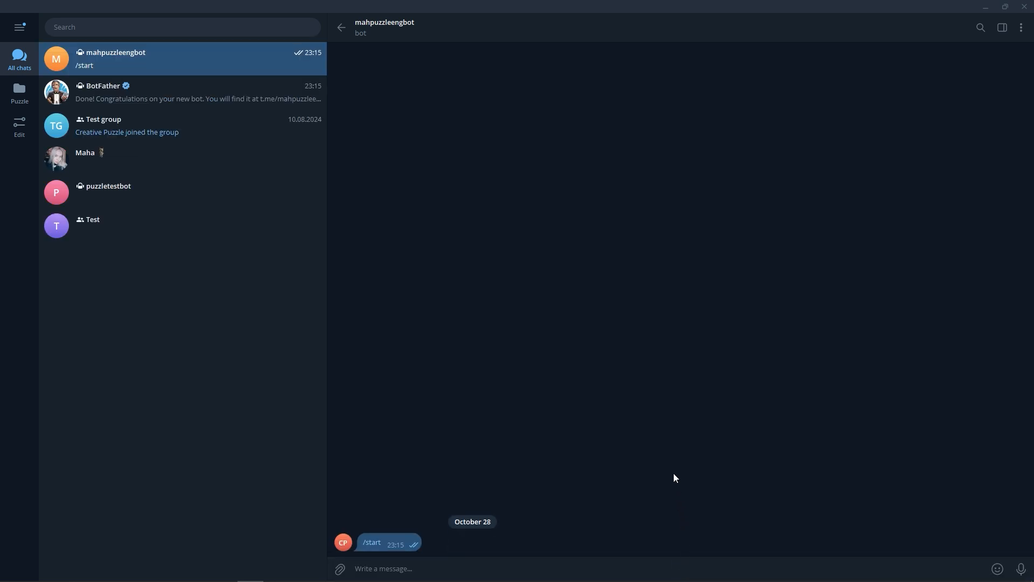
{"action": "mouse_move", "coordinate": [797, 468]}
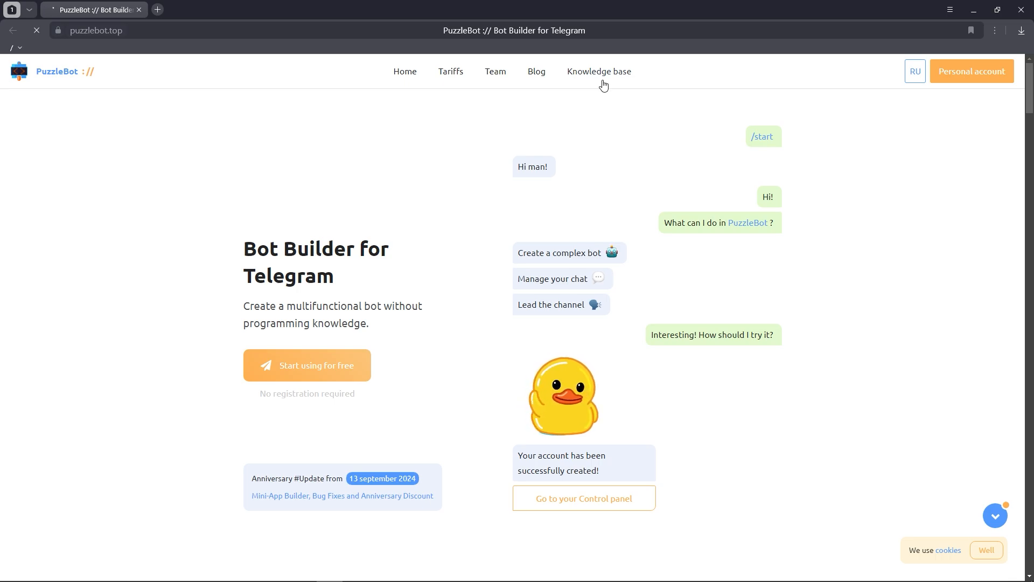
Step: Go to Personal account on puzzlebot.top, choose Telegram login and start the PuzzleBot chat
{"action": "left_click", "coordinate": [970, 71]}
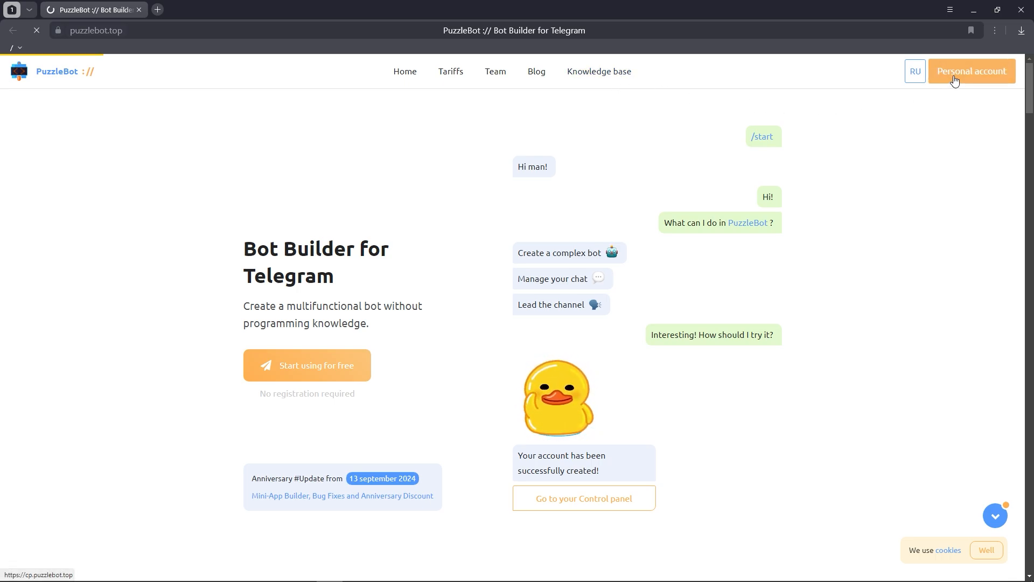
{"action": "left_click", "coordinate": [970, 71]}
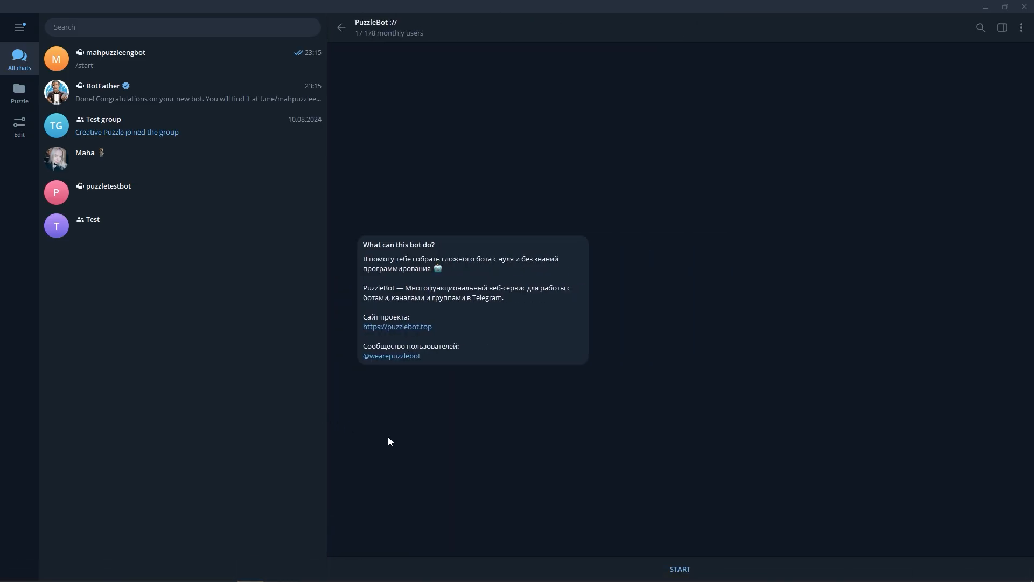
{"action": "left_click", "coordinate": [680, 569]}
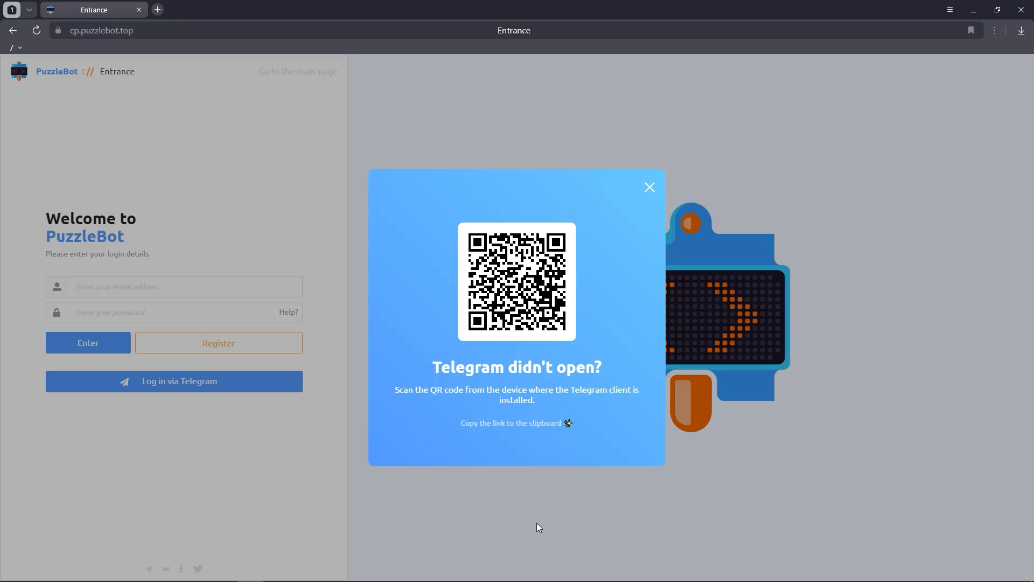
Step: Dismiss the QR prompt and submit the copied API token so mahpuzzleengbot is connected
{"action": "left_click", "coordinate": [173, 380]}
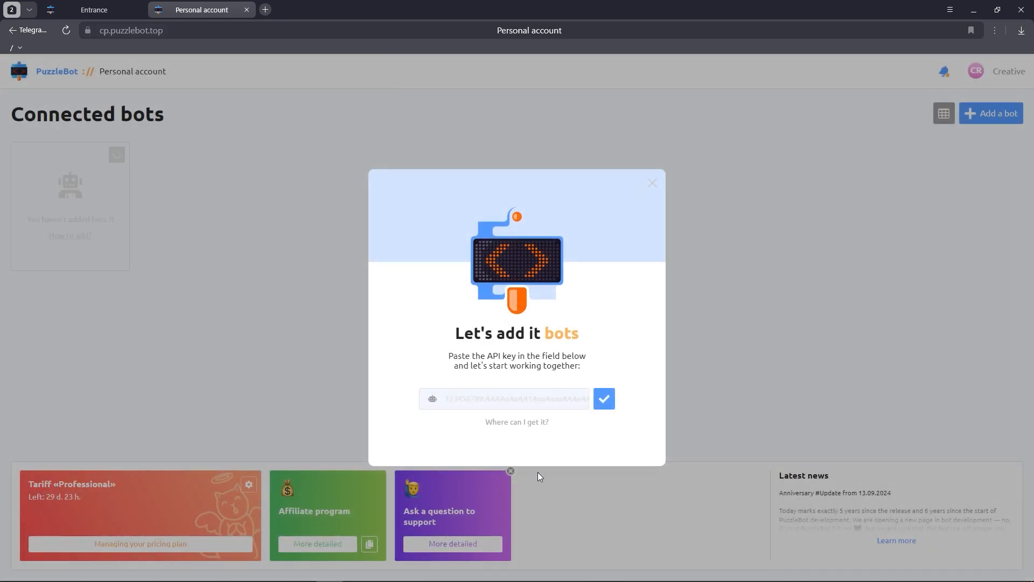
{"action": "left_click", "coordinate": [507, 398]}
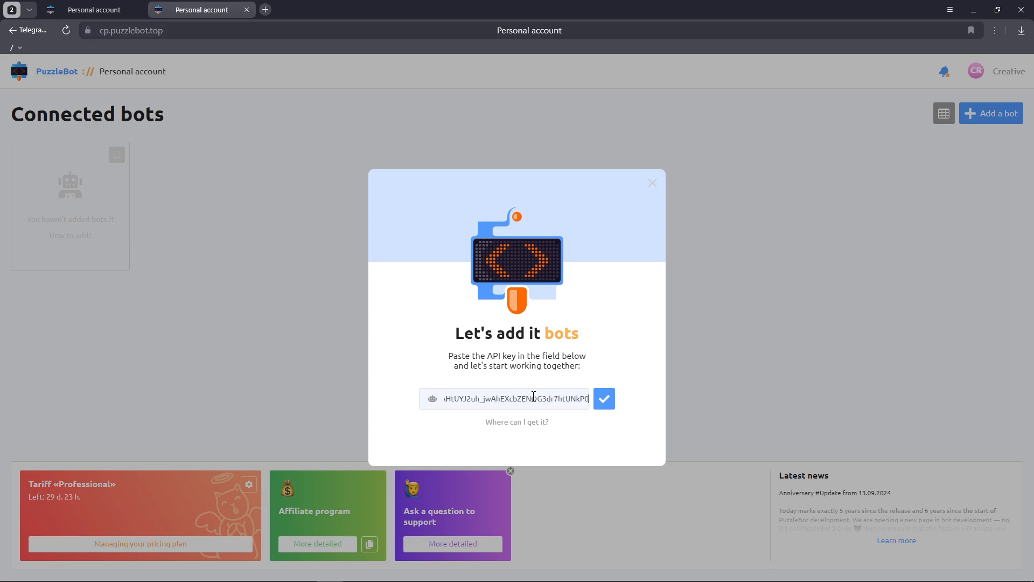
{"action": "left_click", "coordinate": [603, 398]}
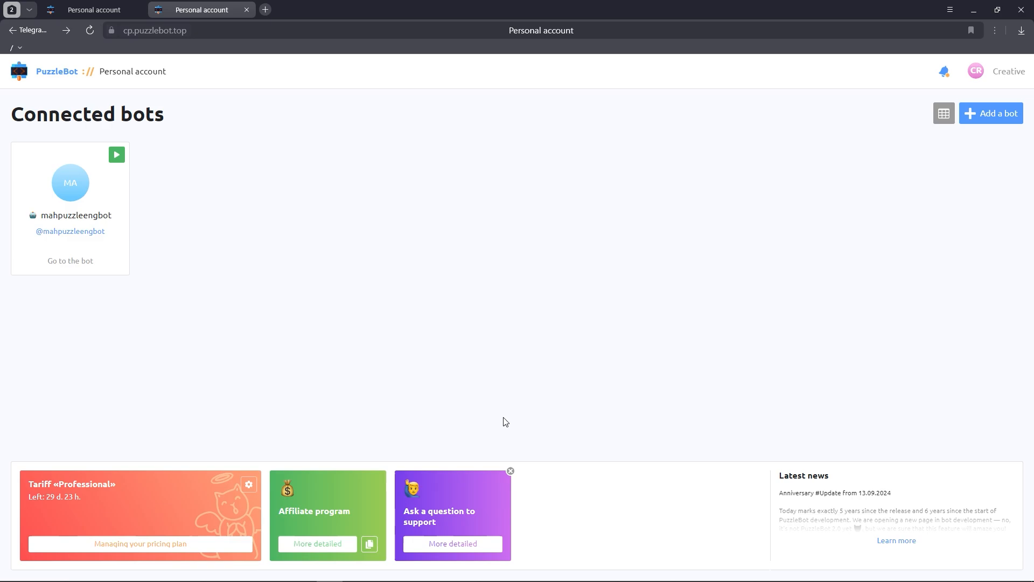
Step: Go to the mahpuzzleengbot dashboard and its Constructor with the default /start flow
{"action": "left_click", "coordinate": [70, 183]}
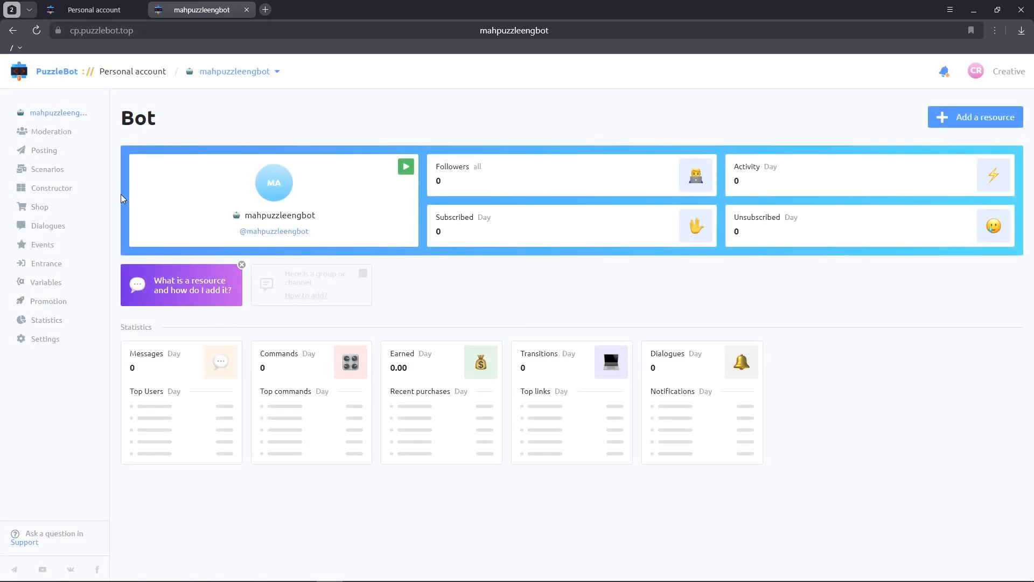
{"action": "left_click", "coordinate": [50, 188]}
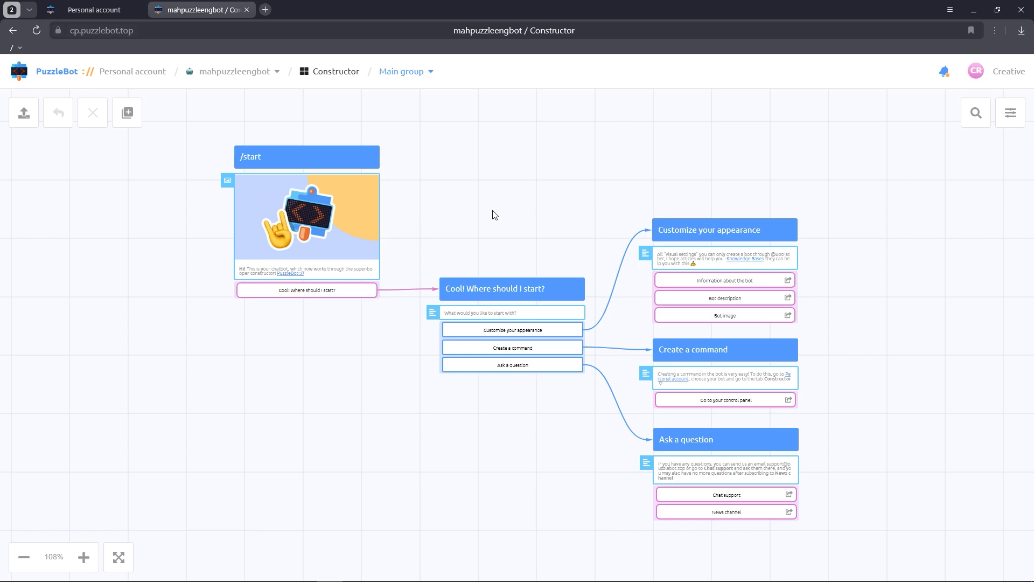
{"action": "mouse_move", "coordinate": [274, 137]}
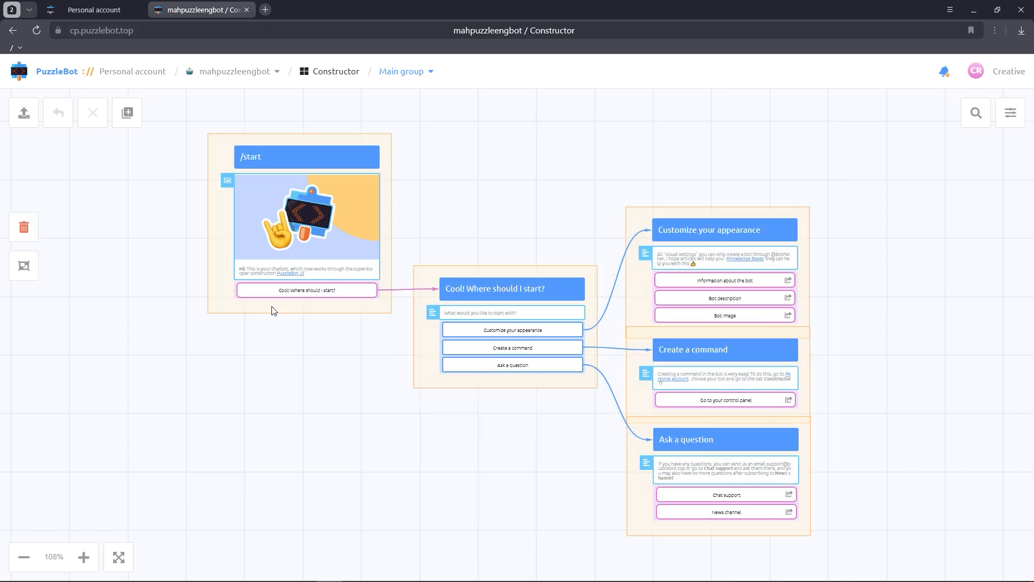
Step: Delete the selected template blocks and confirm applying changes, leaving an empty /start
{"action": "left_click", "coordinate": [24, 227]}
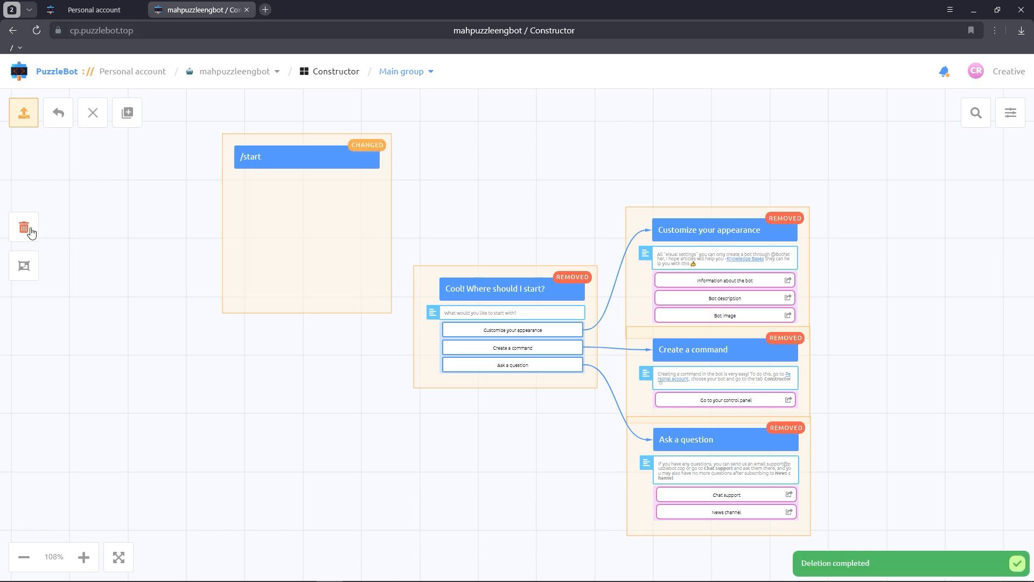
{"action": "left_click", "coordinate": [23, 111]}
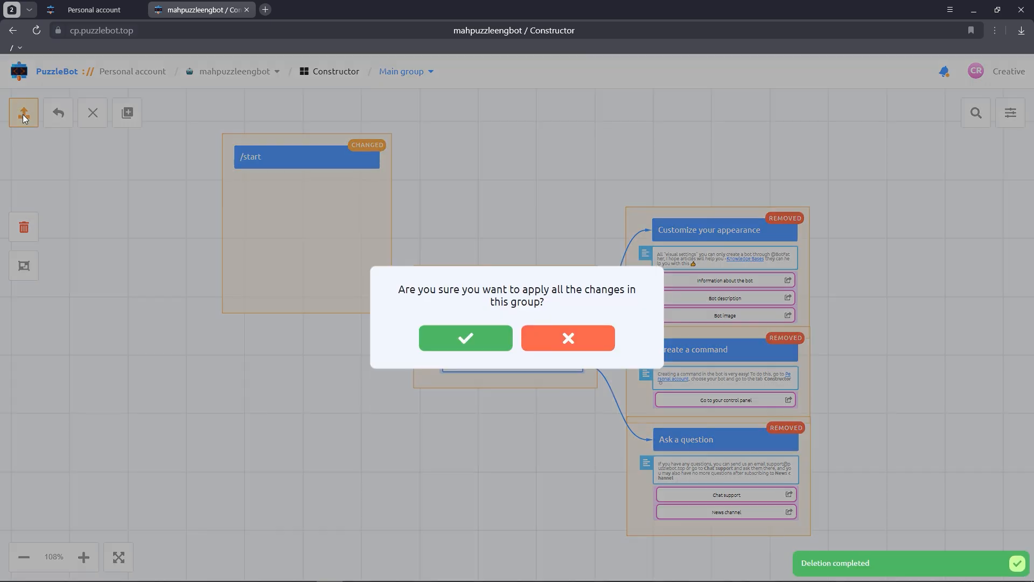
{"action": "left_click", "coordinate": [464, 338]}
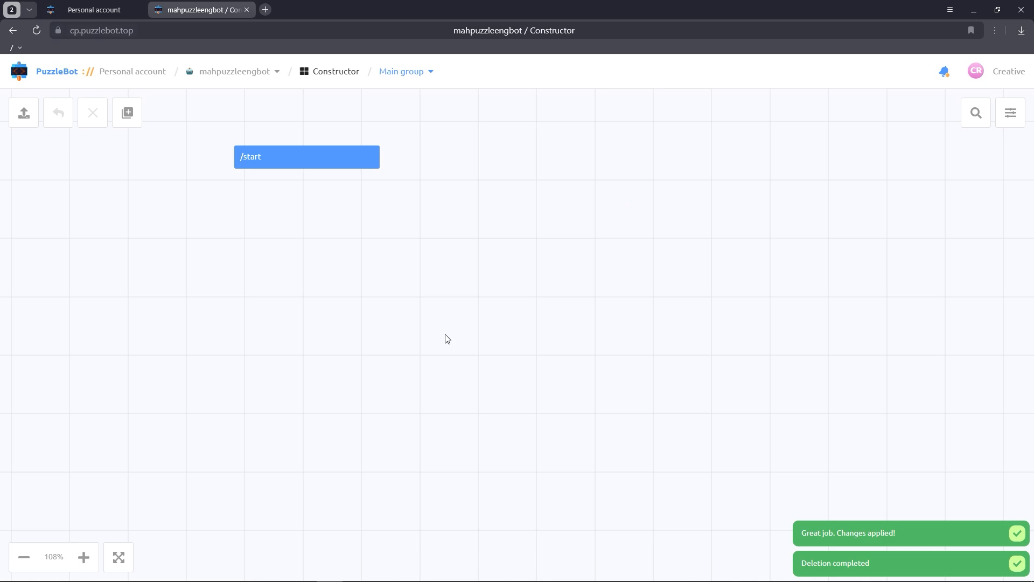
{"action": "mouse_move", "coordinate": [442, 315]}
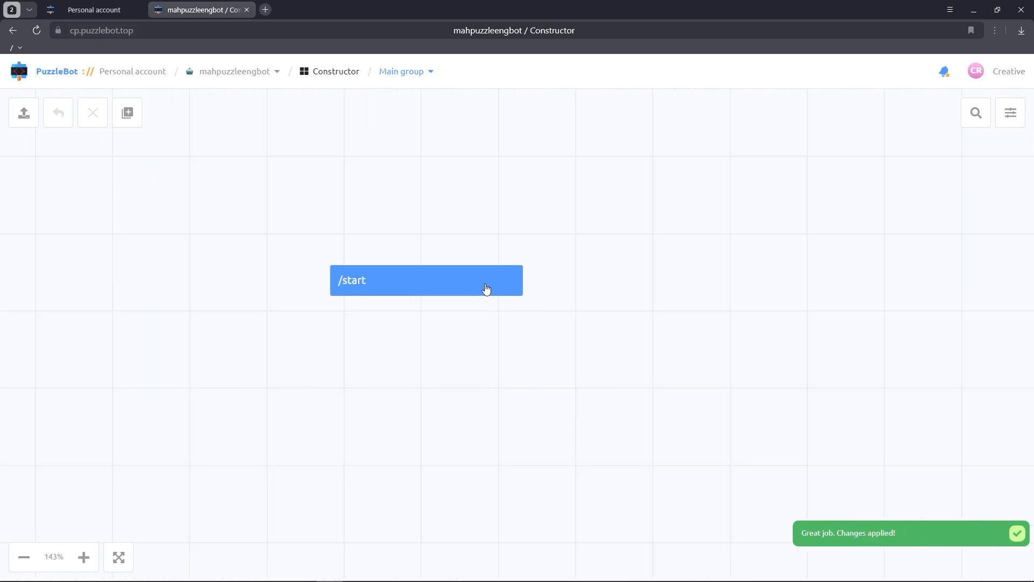
Step: Give /start a Text reply reading 'USERNAME, hello!' with the username variable inserted
{"action": "left_click", "coordinate": [425, 281]}
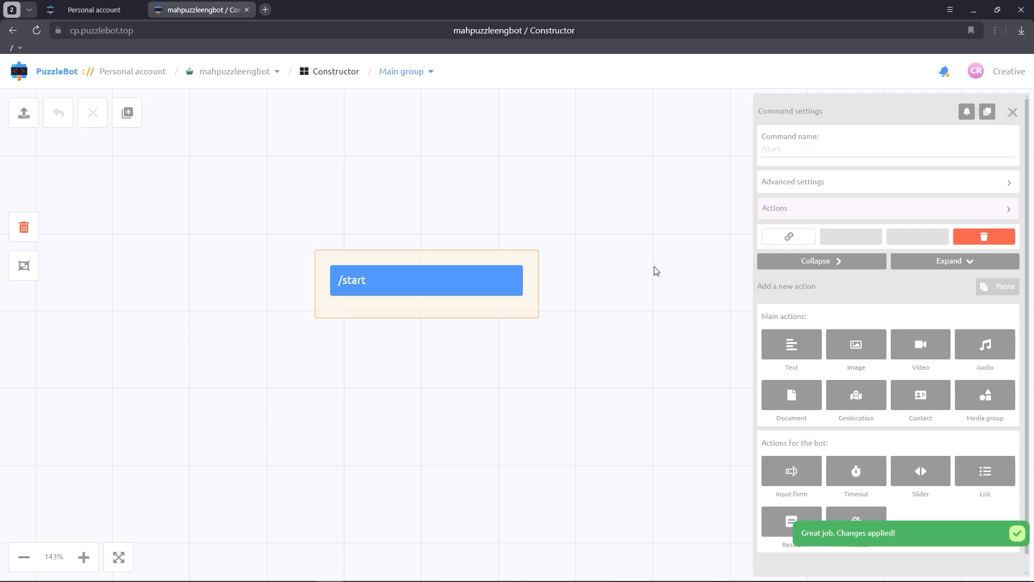
{"action": "left_click", "coordinate": [790, 345]}
{"action": "type", "text": "user"}
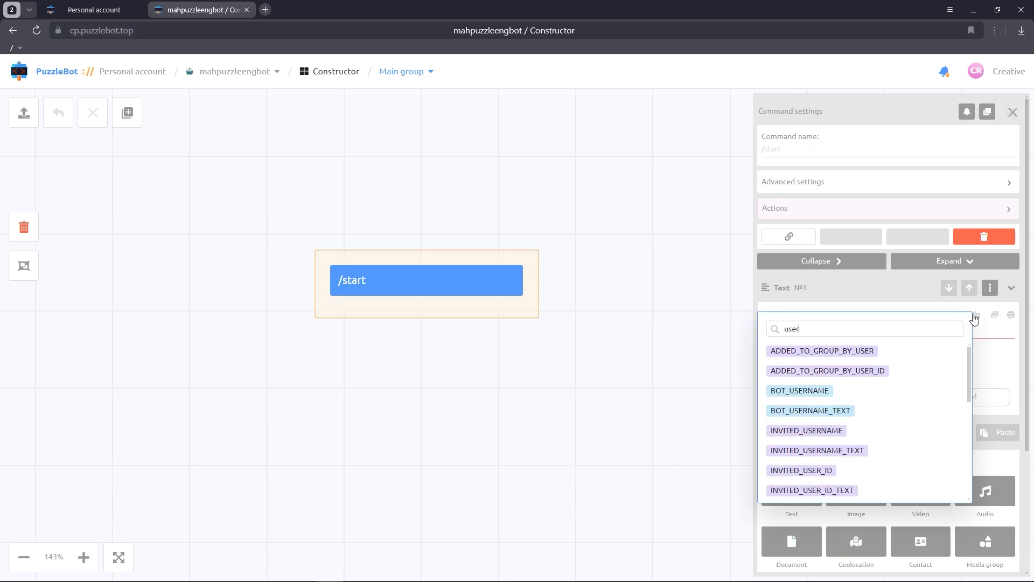
{"action": "left_click", "coordinate": [800, 389]}
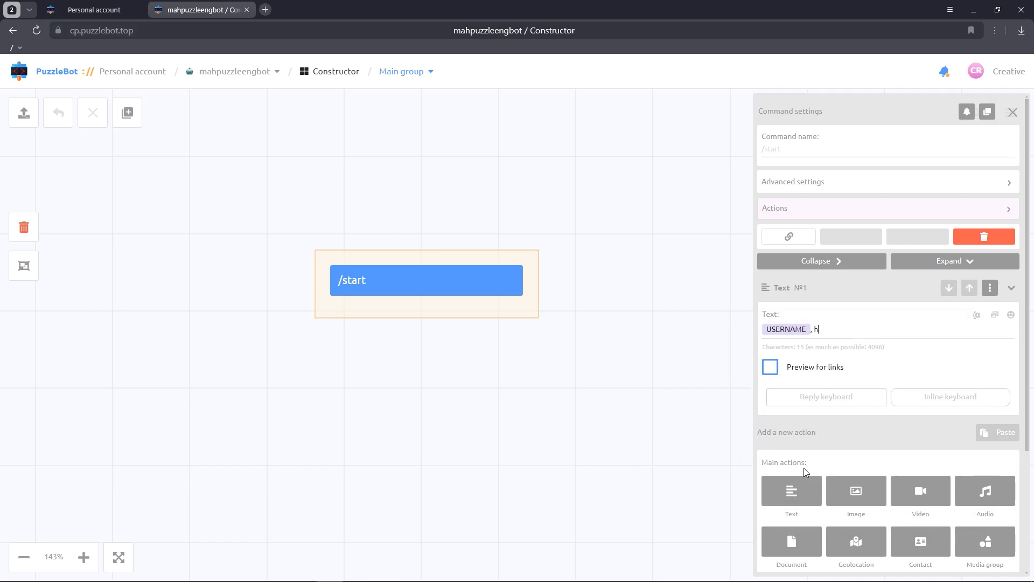
{"action": "type", "text": "ello!"}
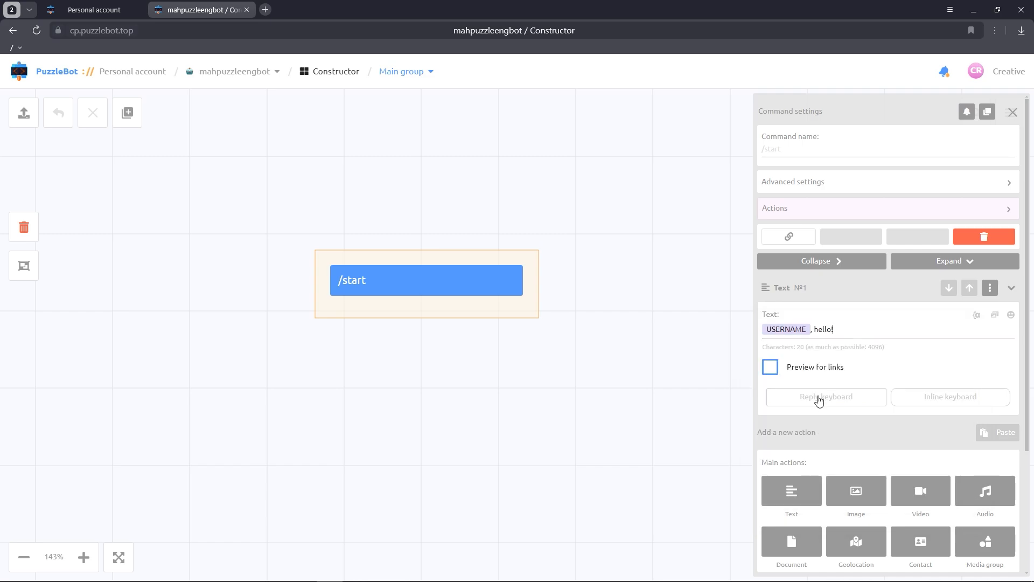
Step: Add a Reply keyboard button 'Next command' that jumps to Command1 and confirm it
{"action": "left_click", "coordinate": [826, 396]}
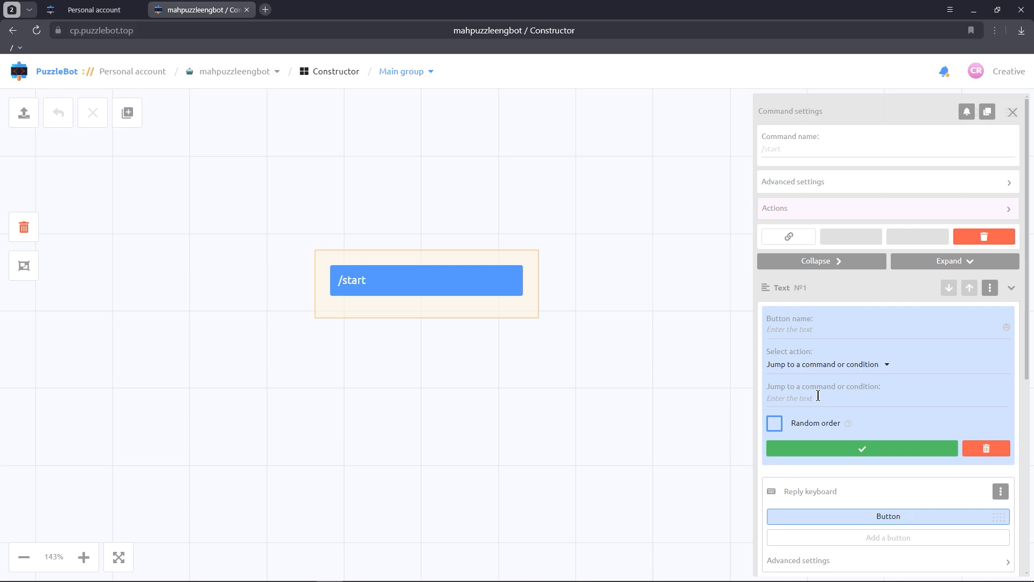
{"action": "type", "text": "Next"}
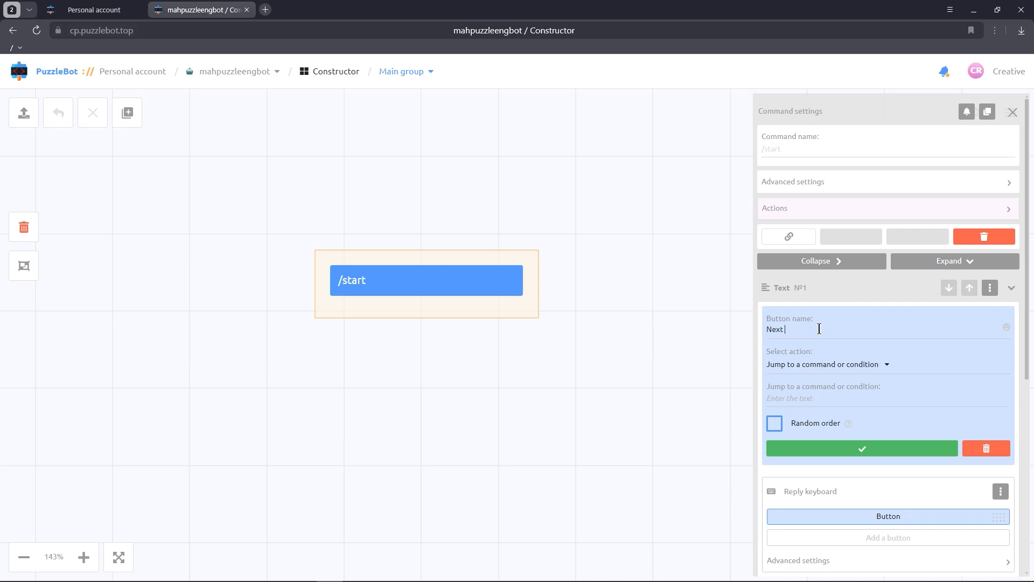
{"action": "type", "text": "command"}
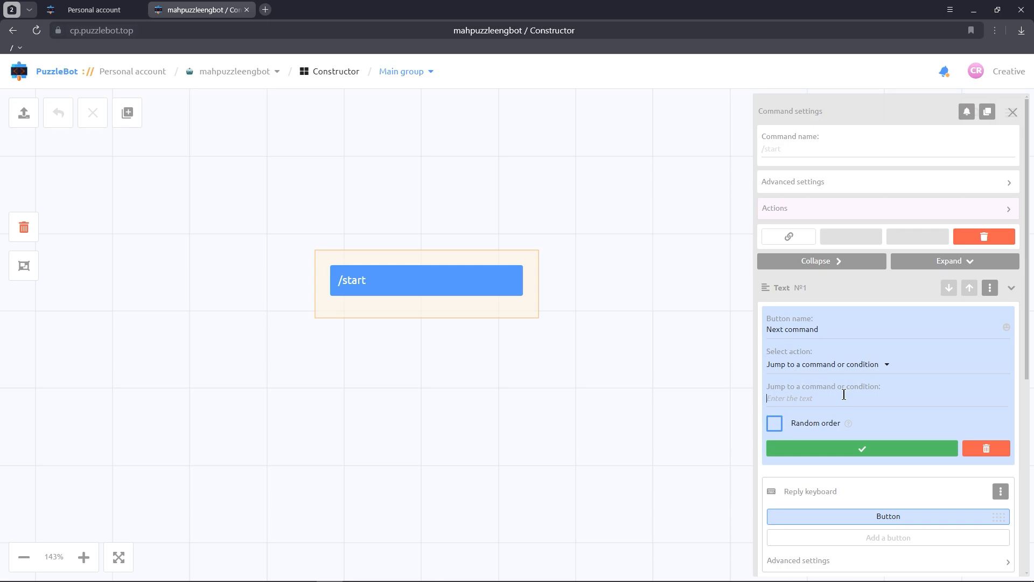
{"action": "type", "text": "Command1"}
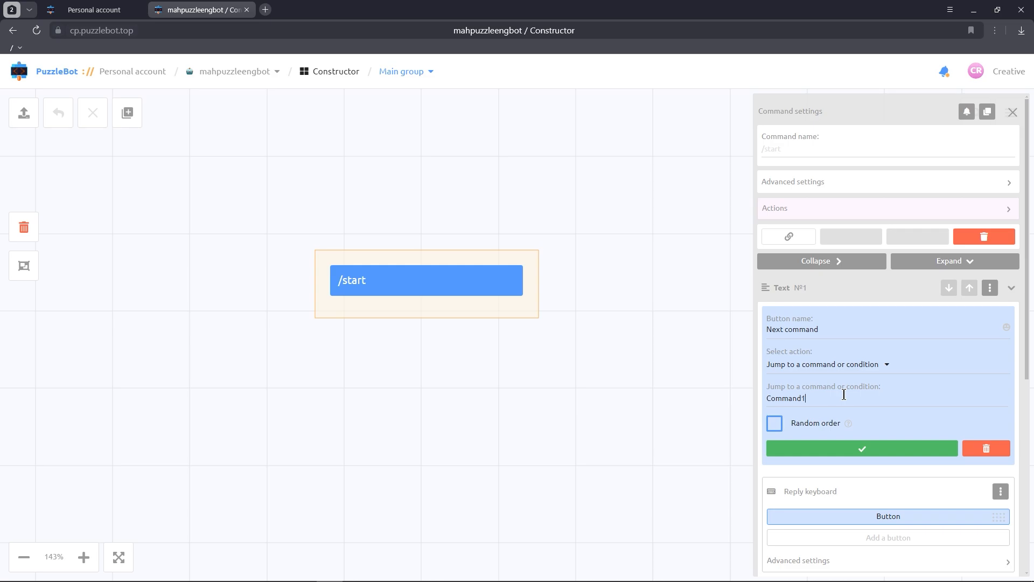
{"action": "left_click", "coordinate": [862, 448]}
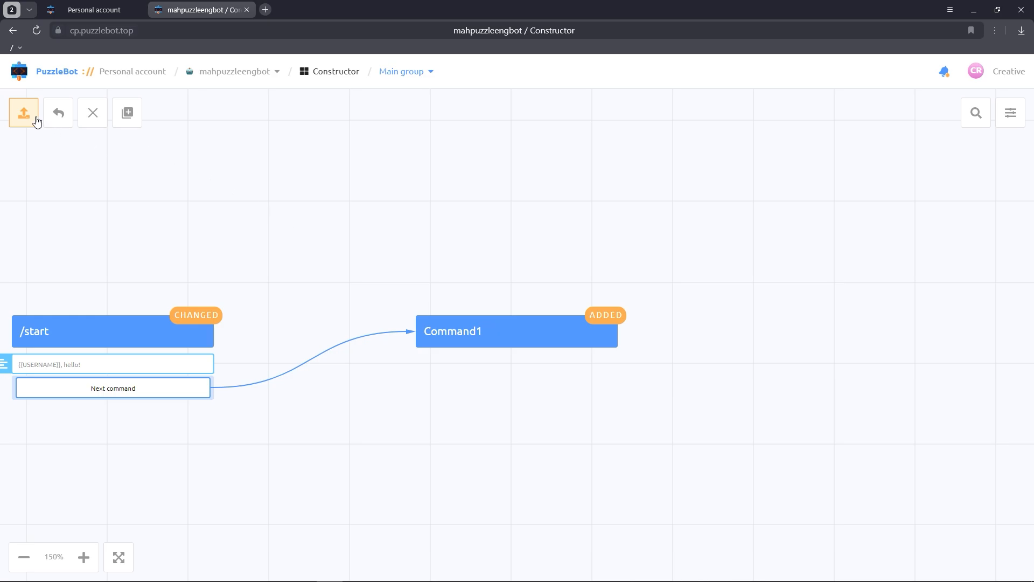
Step: Apply the scenario changes so the greeting, button and Command1 are saved
{"action": "left_click", "coordinate": [23, 112]}
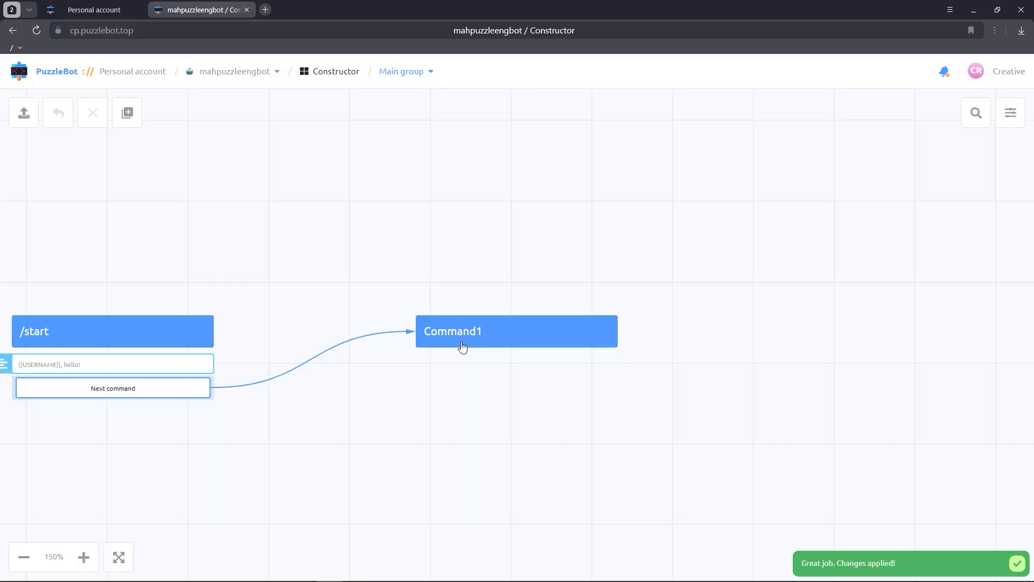